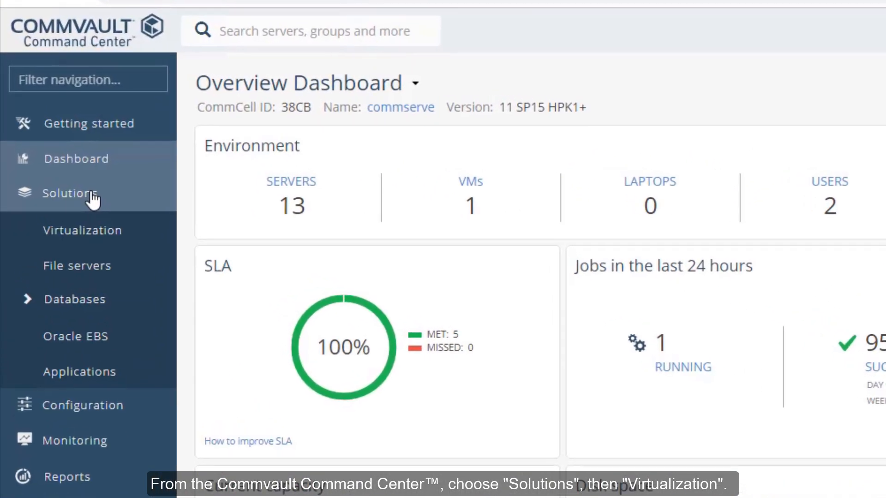
Show the actions for the VMware vCenter hypervisor in the Virtualization hypervisors list.
{"action": "left_click", "coordinate": [82, 230]}
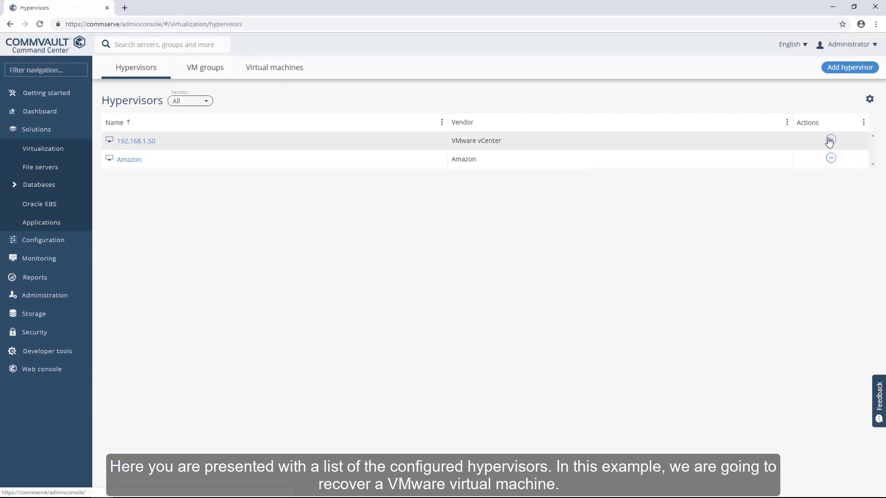
{"action": "left_click", "coordinate": [829, 141]}
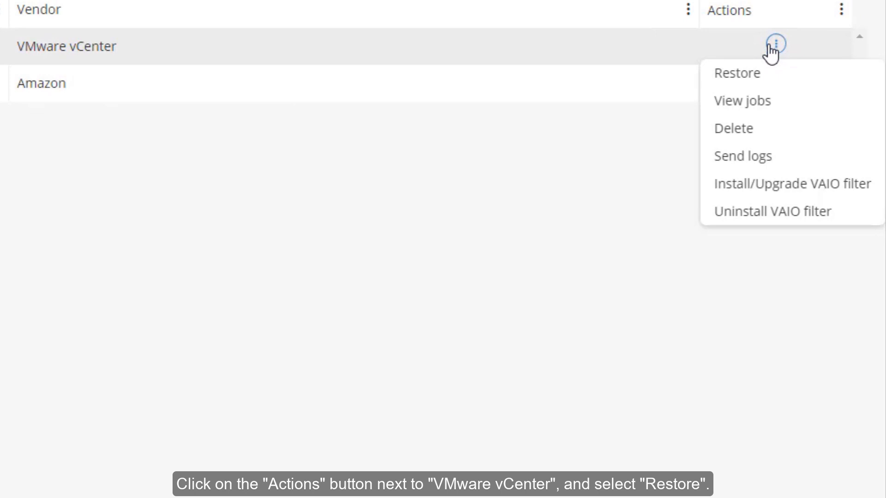
Start a Restore from the VMware vCenter hypervisor's actions to reach the restore type choices.
{"action": "left_click", "coordinate": [736, 73]}
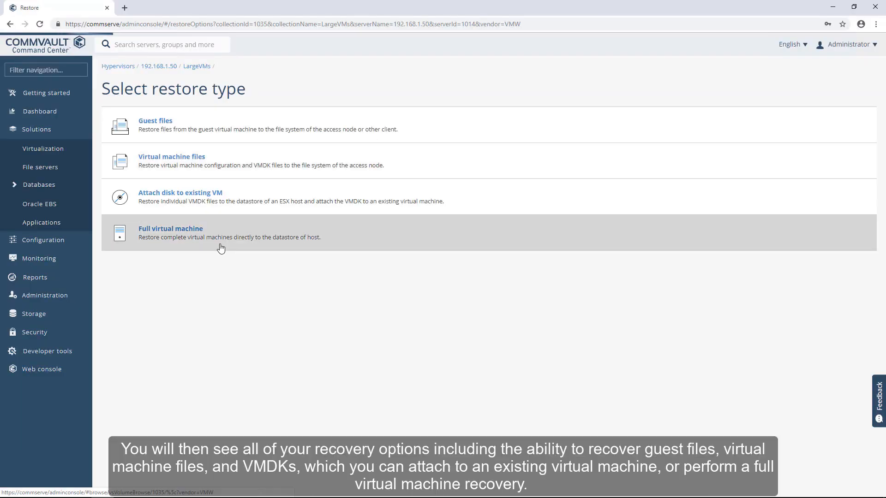
{"action": "mouse_move", "coordinate": [202, 244]}
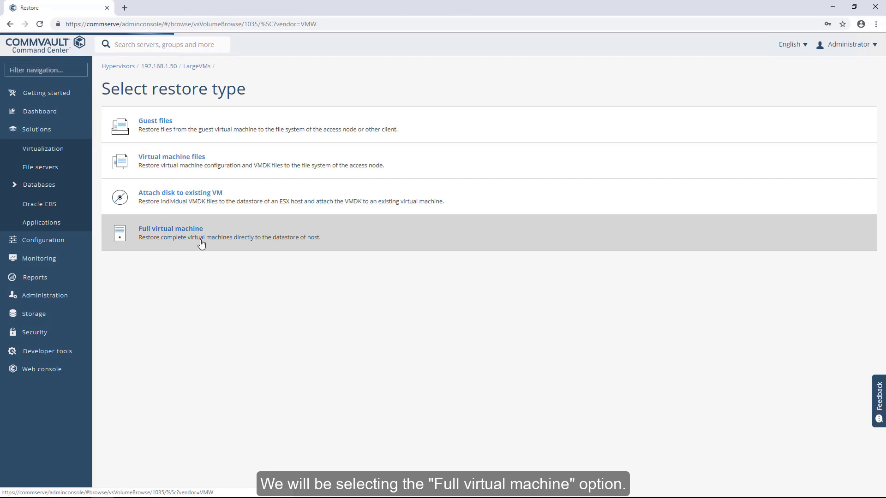
Choose Full virtual machine restore and select the Win2019 VM to restore.
{"action": "left_click", "coordinate": [170, 227]}
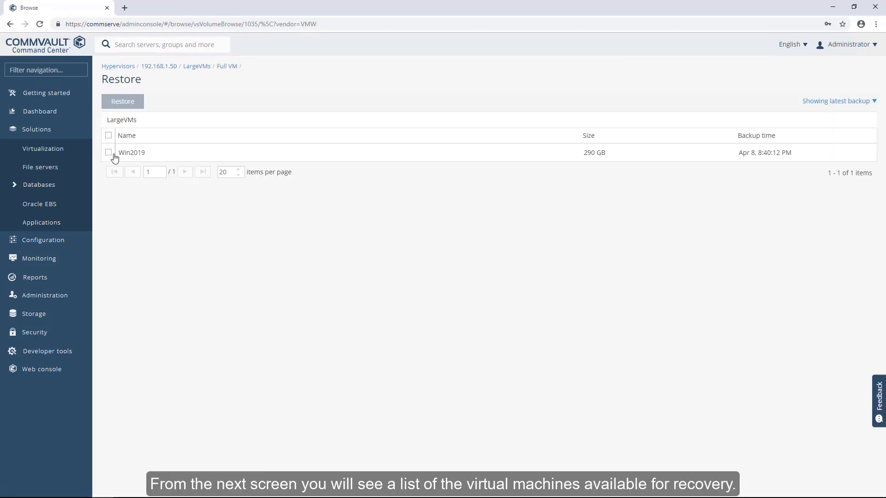
{"action": "left_click", "coordinate": [108, 152]}
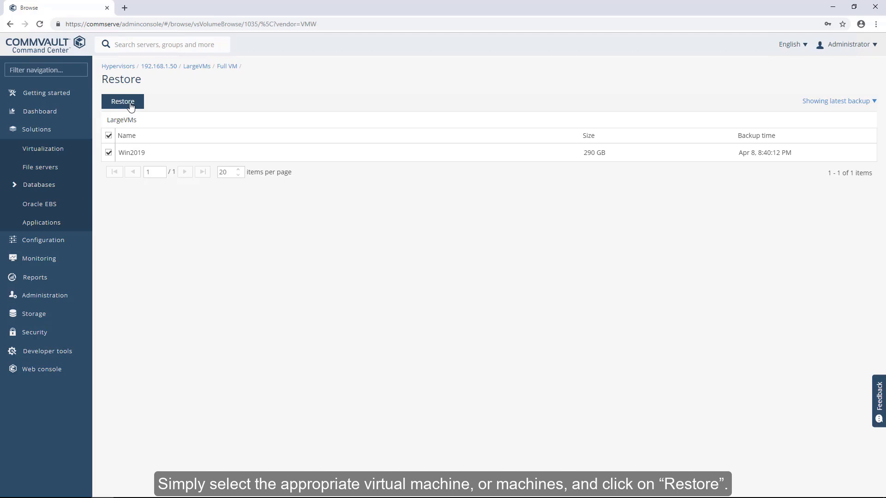
{"action": "left_click", "coordinate": [123, 102]}
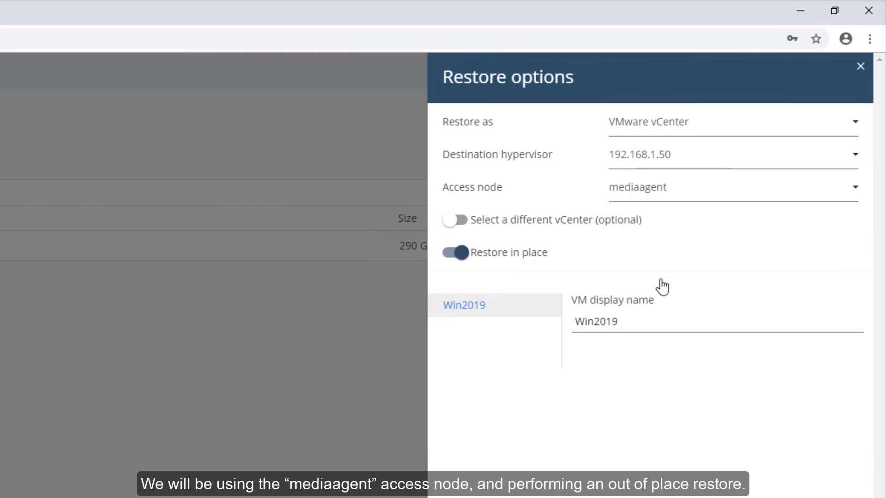
Set Win2019 to restore out of place as Win2019_Restored and continue to further options.
{"action": "left_click", "coordinate": [455, 253]}
{"action": "type", "text": "_Restored"}
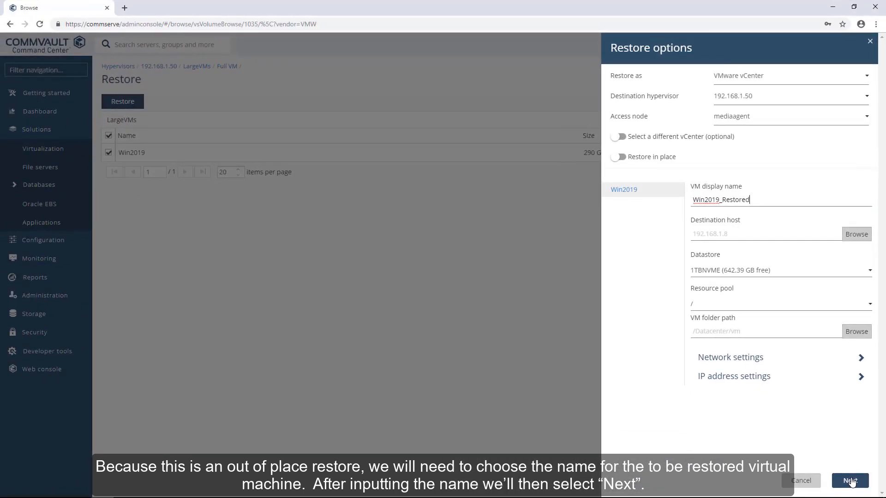
{"action": "left_click", "coordinate": [850, 480]}
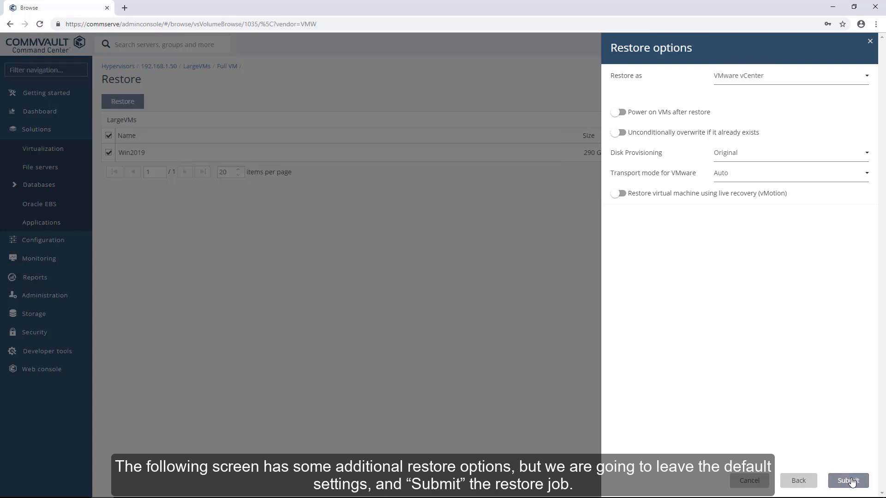
Submit the restore with defaults and view the running restore job 3759.
{"action": "left_click", "coordinate": [847, 480]}
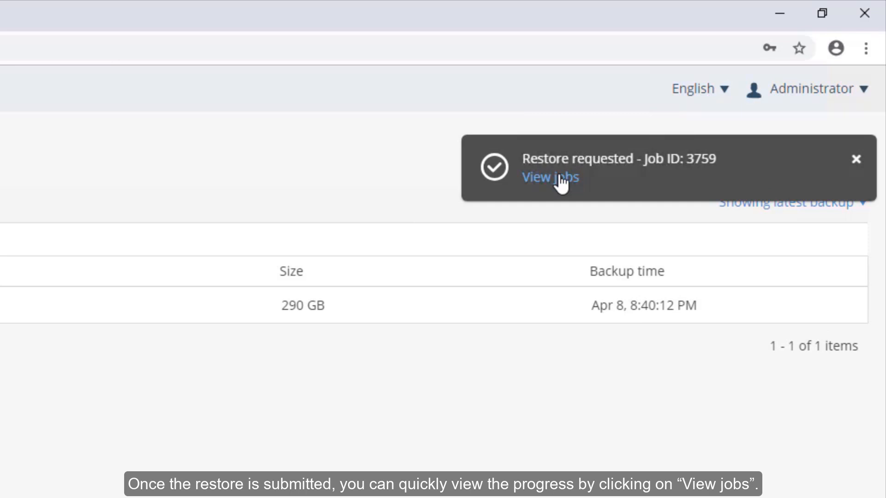
{"action": "left_click", "coordinate": [549, 177]}
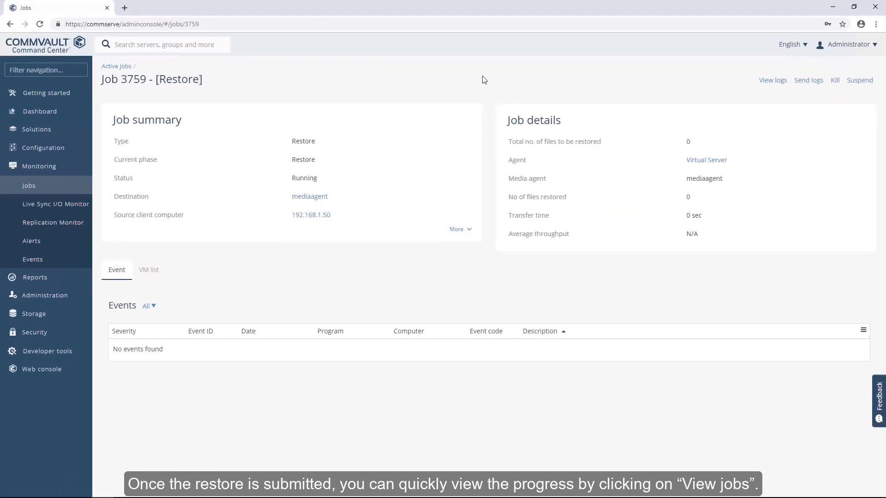